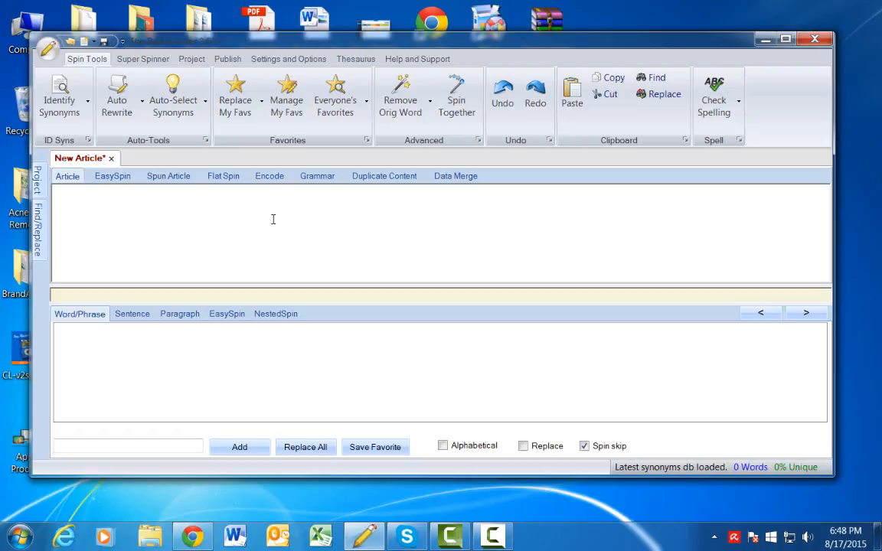
{"action": "mouse_move", "coordinate": [276, 226]}
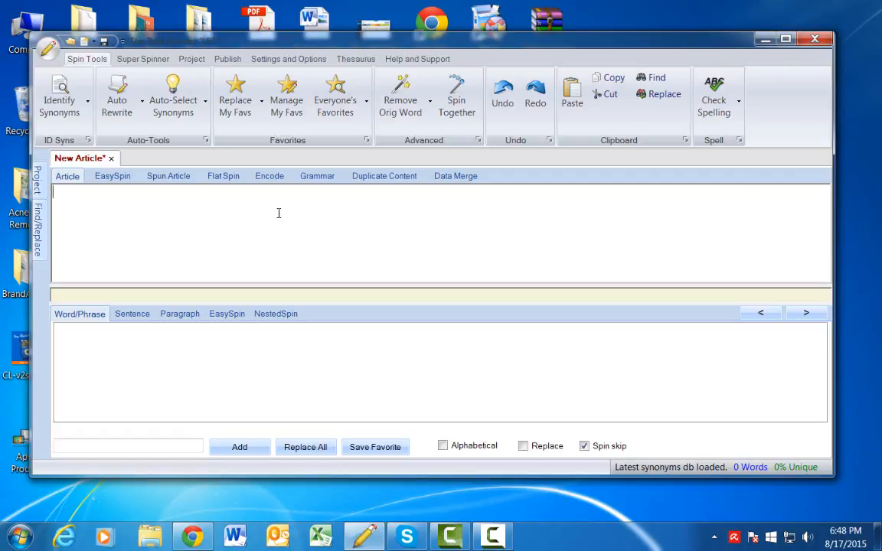
{"action": "mouse_move", "coordinate": [281, 217]}
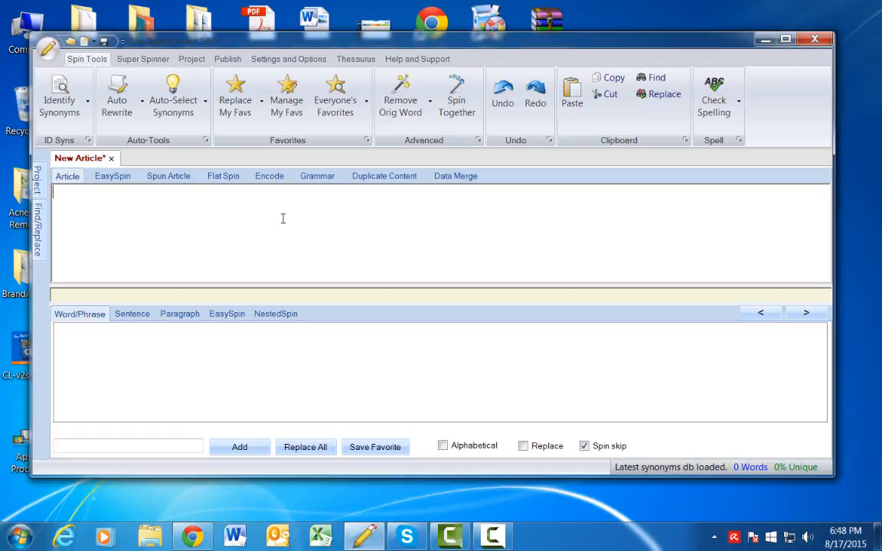
{"action": "mouse_move", "coordinate": [287, 223]}
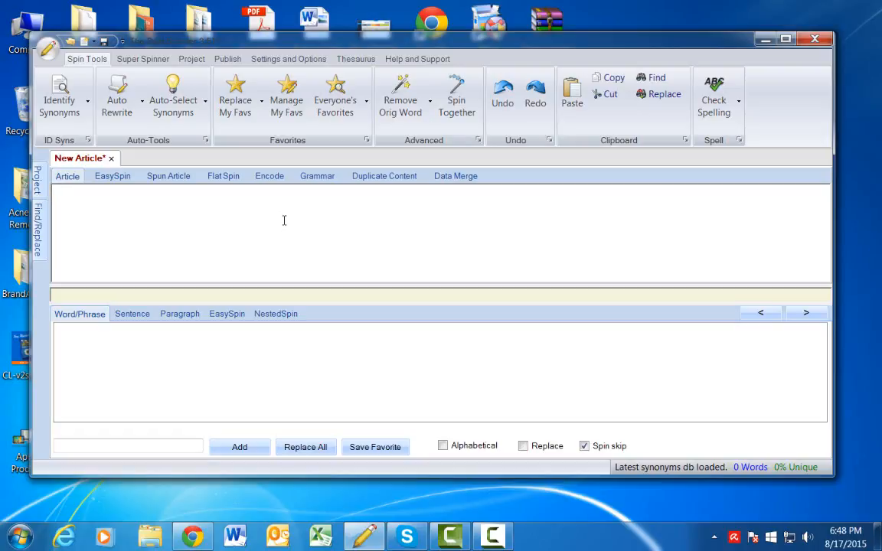
{"action": "mouse_move", "coordinate": [286, 224]}
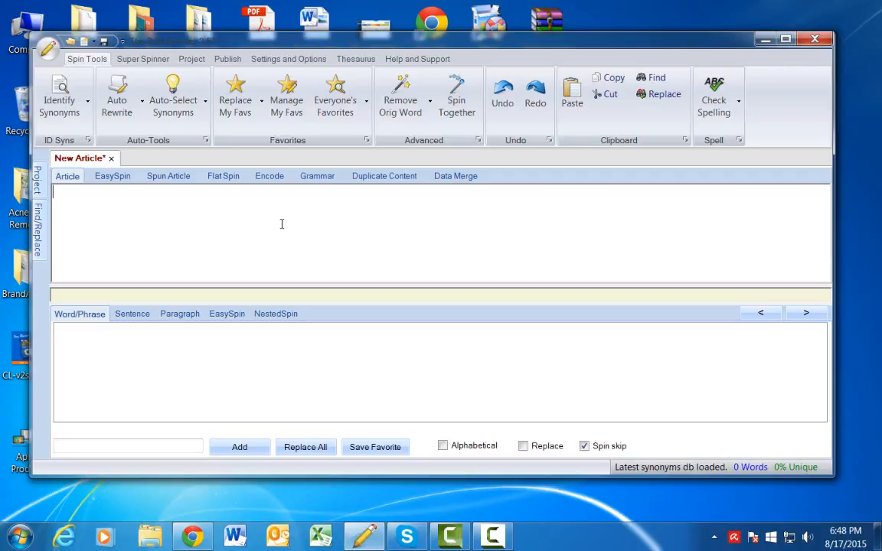
{"action": "mouse_move", "coordinate": [323, 233]}
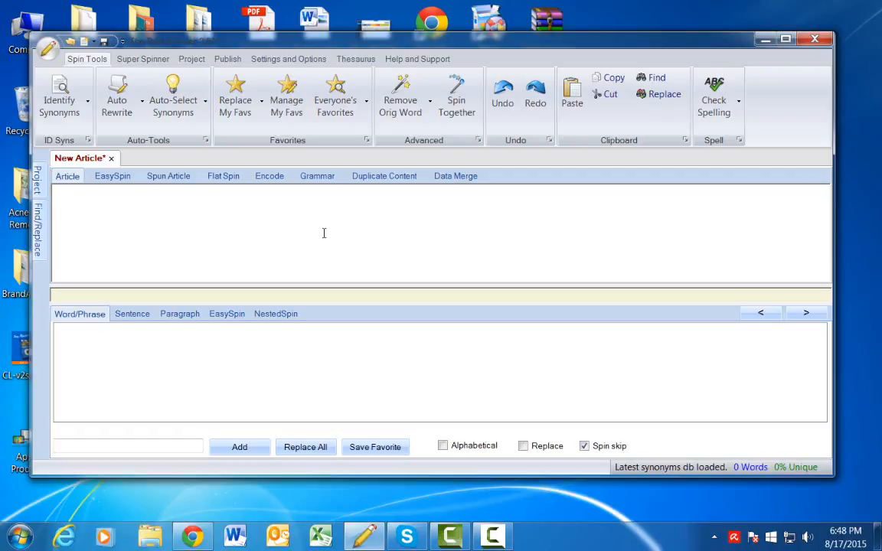
Step: Type the word 'marketing' in the Article pane and select it to show its synonyms
{"action": "type", "text": "marke"}
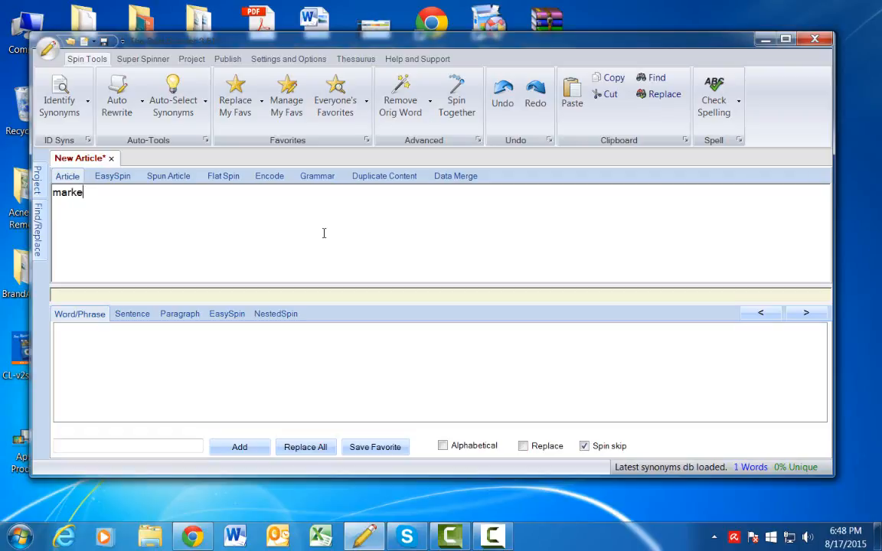
{"action": "type", "text": "ting"}
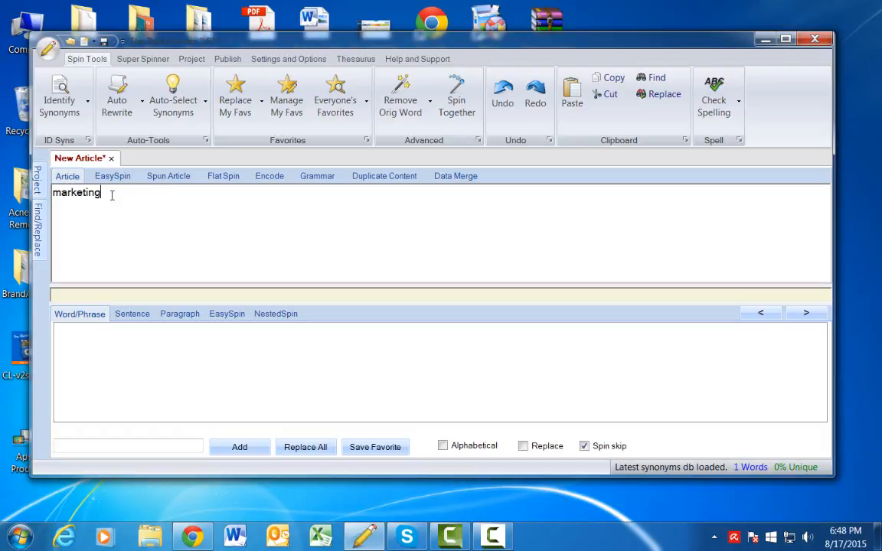
{"action": "double_click", "coordinate": [76, 192]}
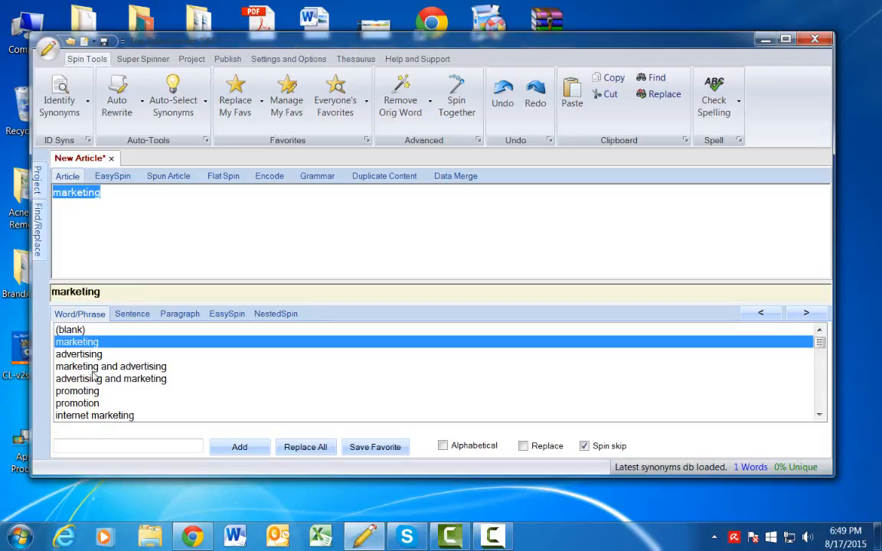
Step: Browse further down the Word/Phrase synonym list for 'marketing', then return to the article text
{"action": "left_click", "coordinate": [819, 417]}
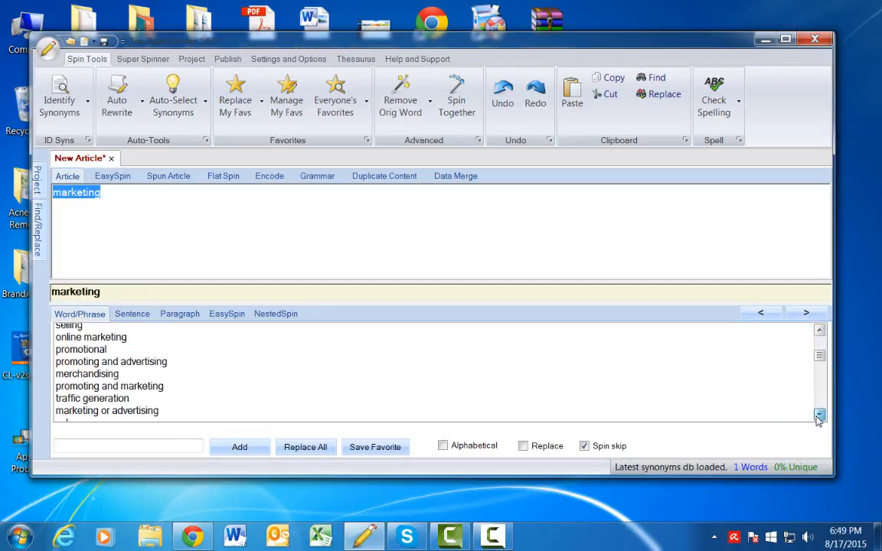
{"action": "left_click", "coordinate": [819, 416]}
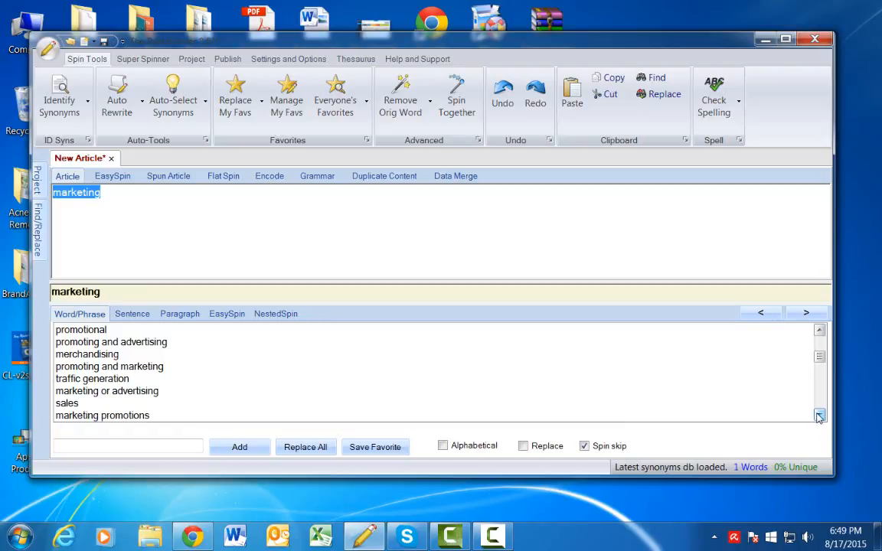
{"action": "left_click", "coordinate": [819, 416]}
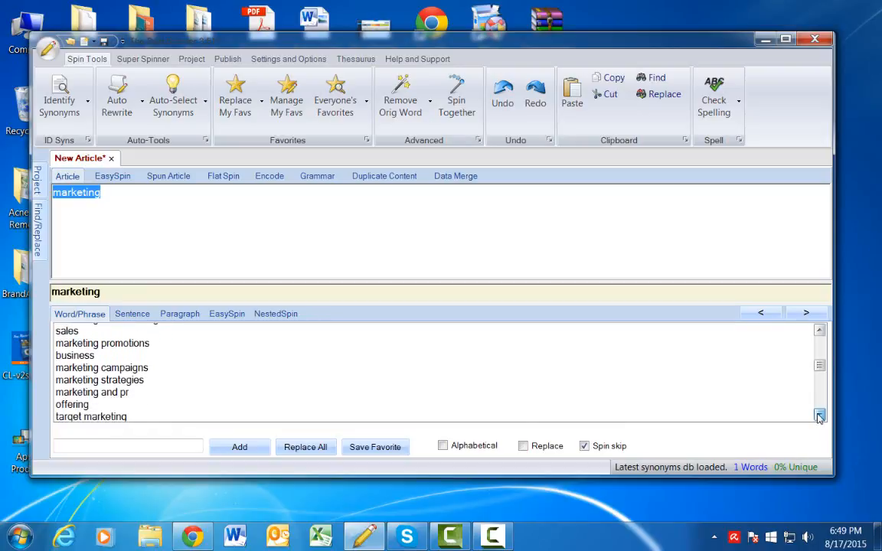
{"action": "left_click", "coordinate": [819, 416]}
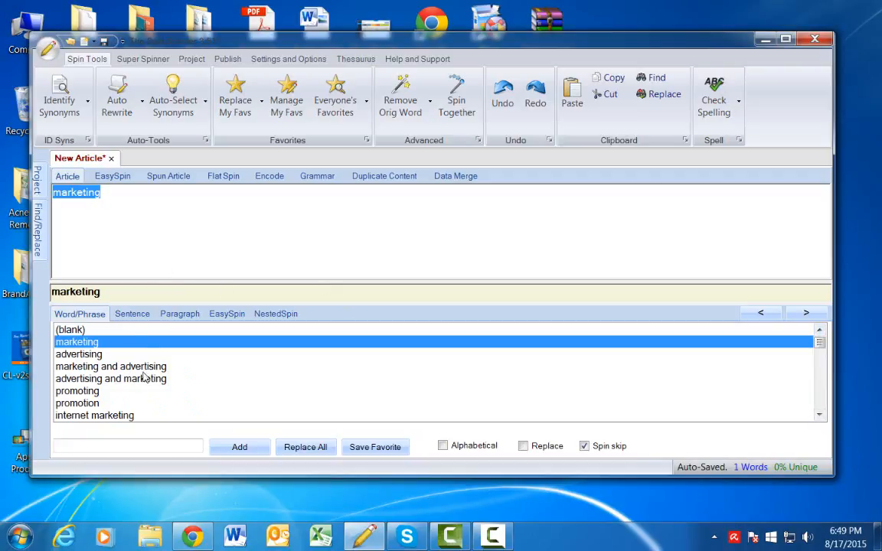
{"action": "mouse_move", "coordinate": [233, 373]}
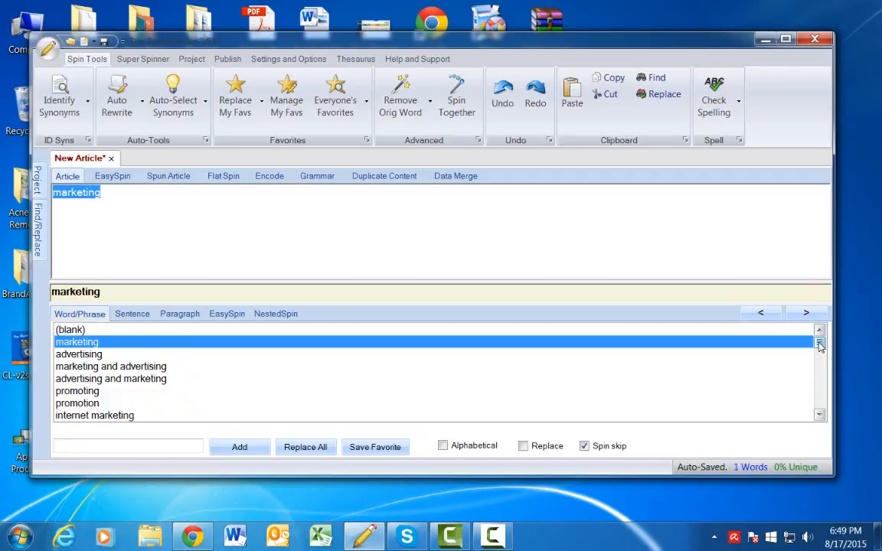
{"action": "scroll", "scroll_direction": "down", "scroll_amount": 3}
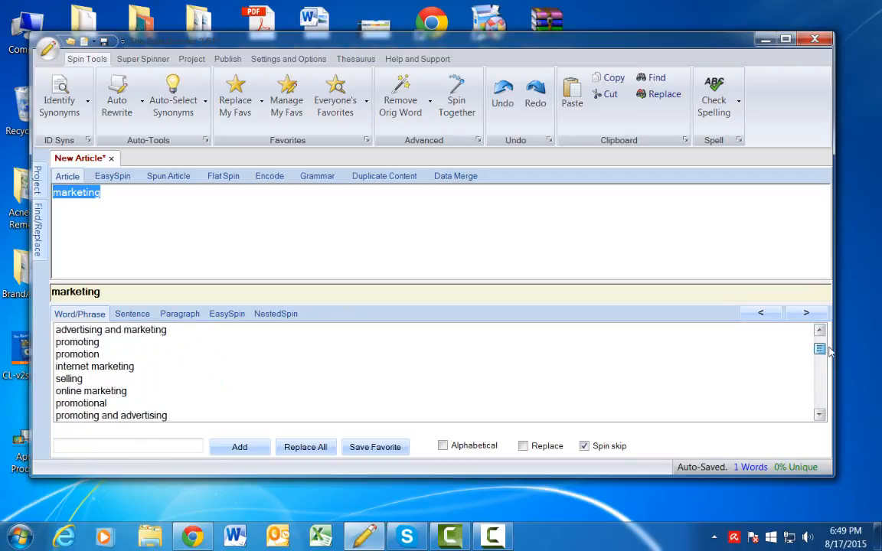
{"action": "left_click", "coordinate": [110, 205]}
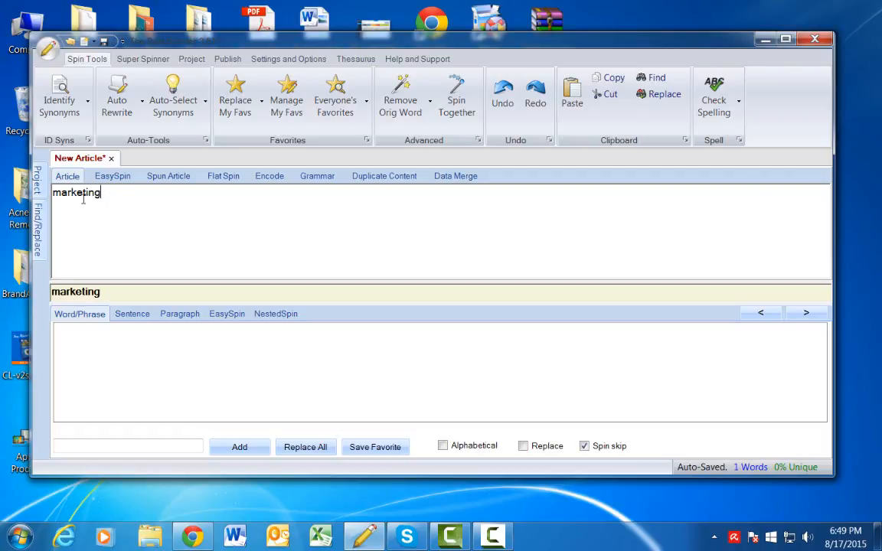
Step: Expand the article to 'it is often thought that marketing is a great thing' and right-click the text
{"action": "double_click", "coordinate": [75, 192]}
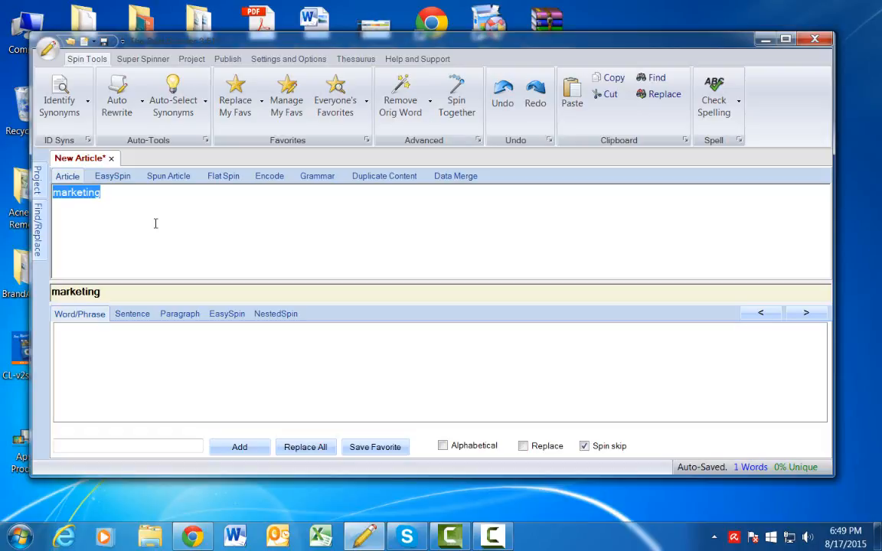
{"action": "left_click", "coordinate": [156, 223]}
{"action": "type", "text": "m"}
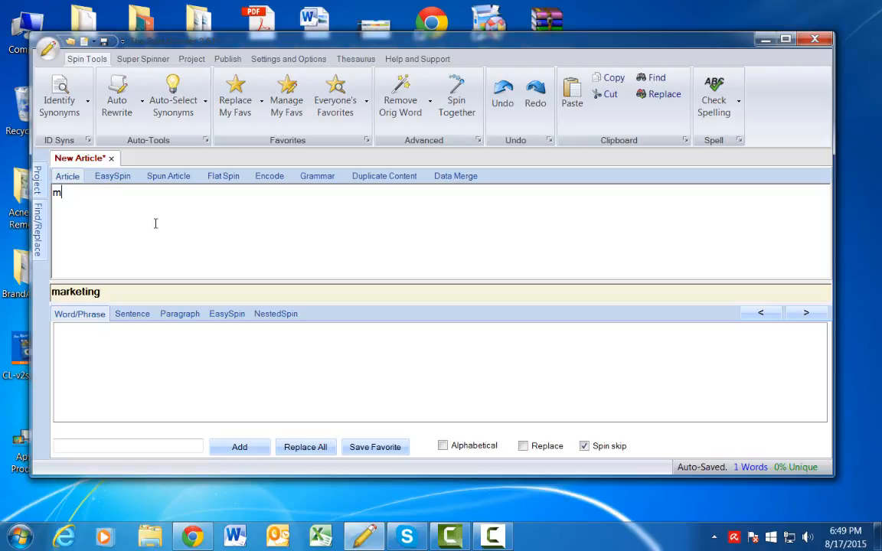
{"action": "type", "text": "it is ofte"}
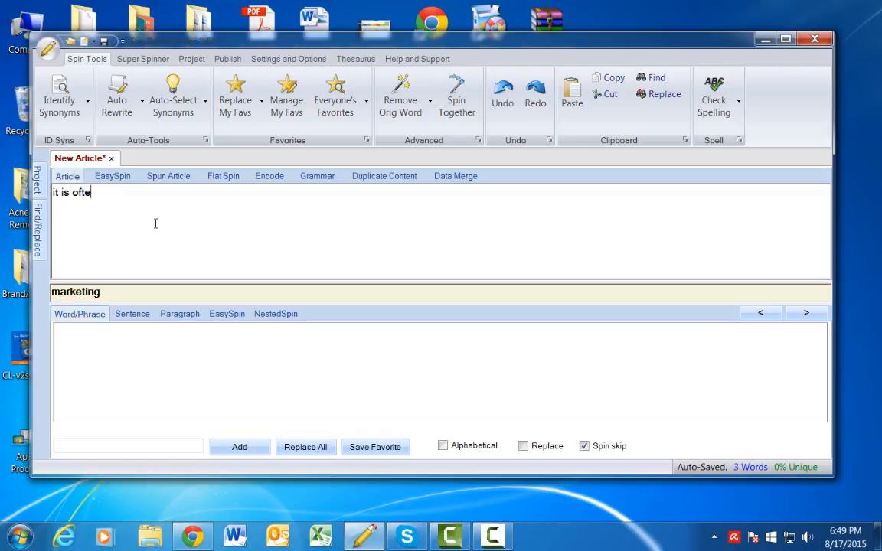
{"action": "type", "text": "n thought that marketing is a"}
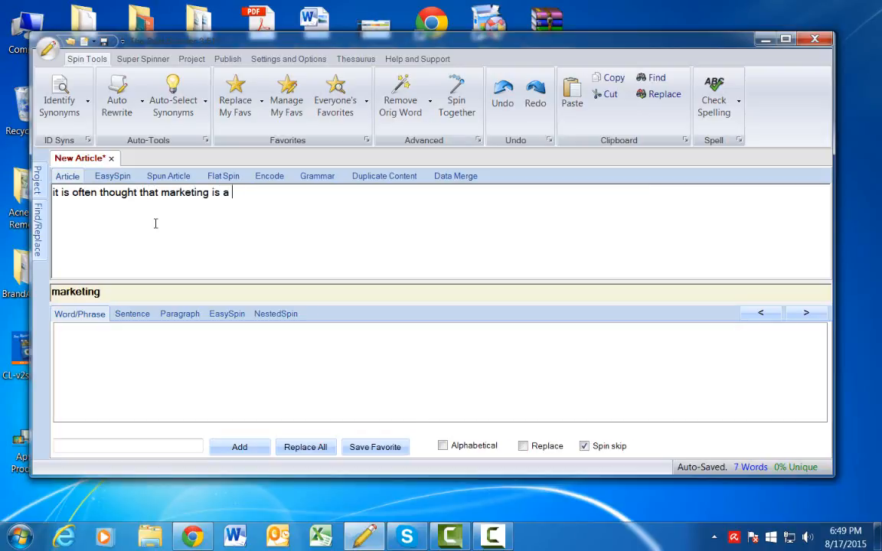
{"action": "type", "text": "great thing"}
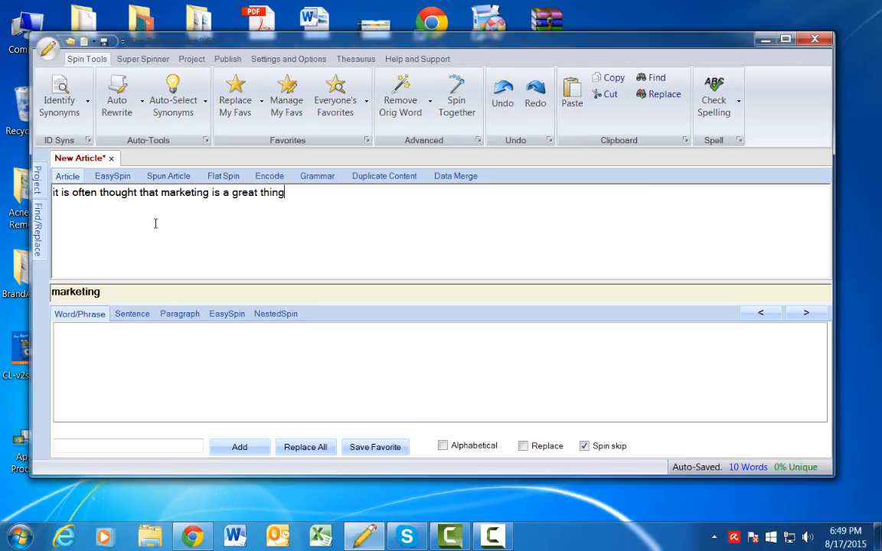
{"action": "mouse_move", "coordinate": [162, 244]}
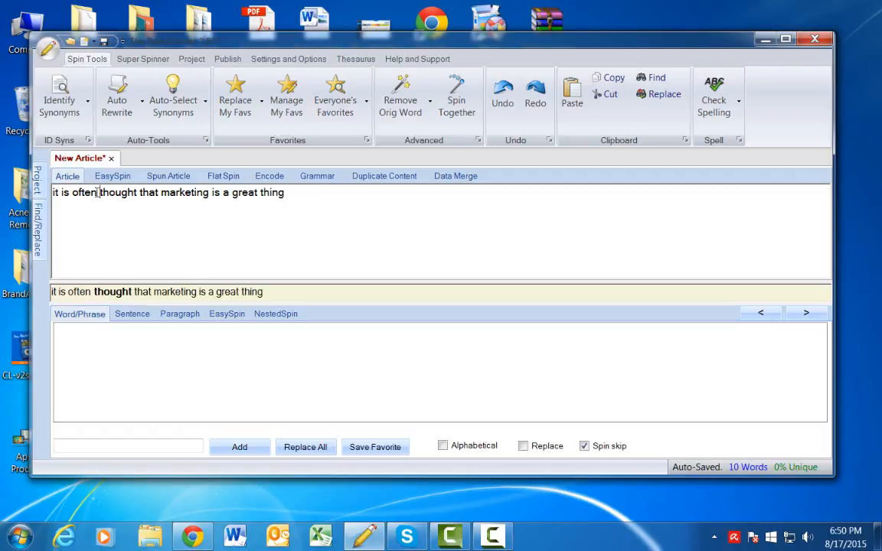
{"action": "right_click", "coordinate": [71, 192]}
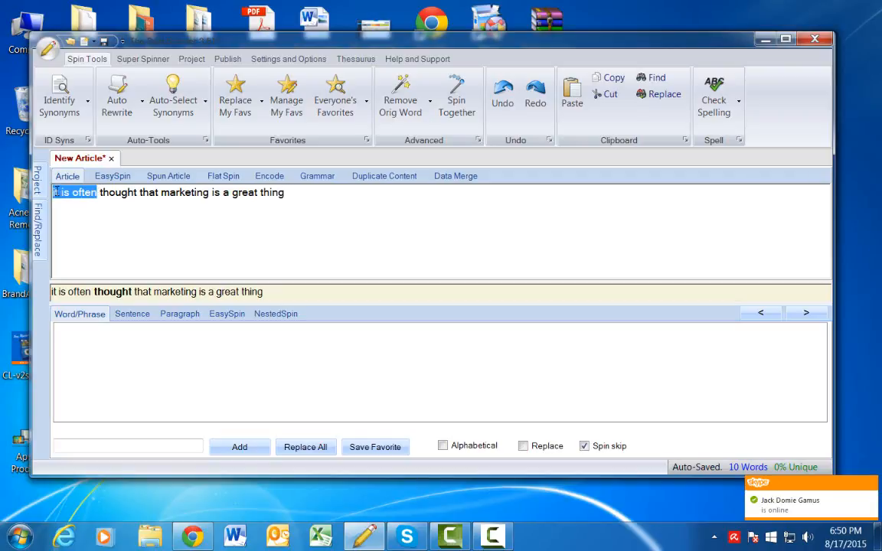
{"action": "right_click", "coordinate": [74, 192]}
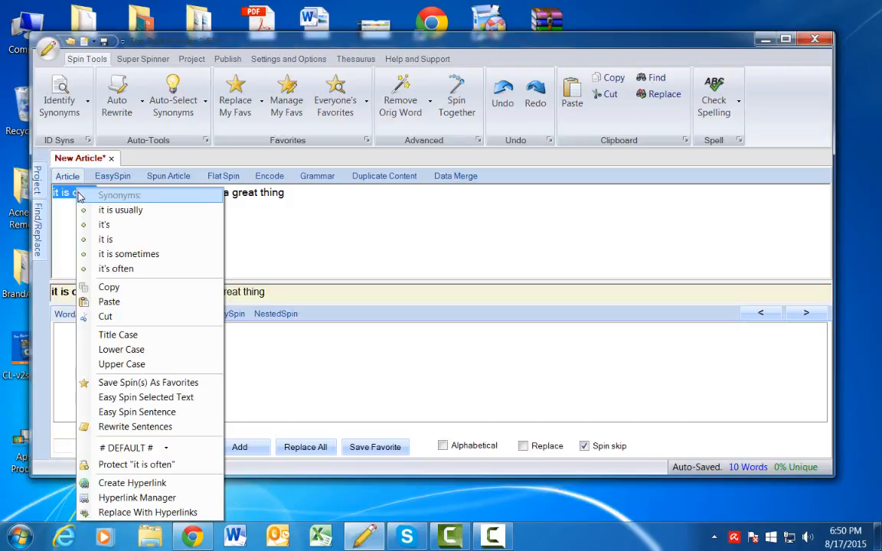
{"action": "mouse_move", "coordinate": [120, 210]}
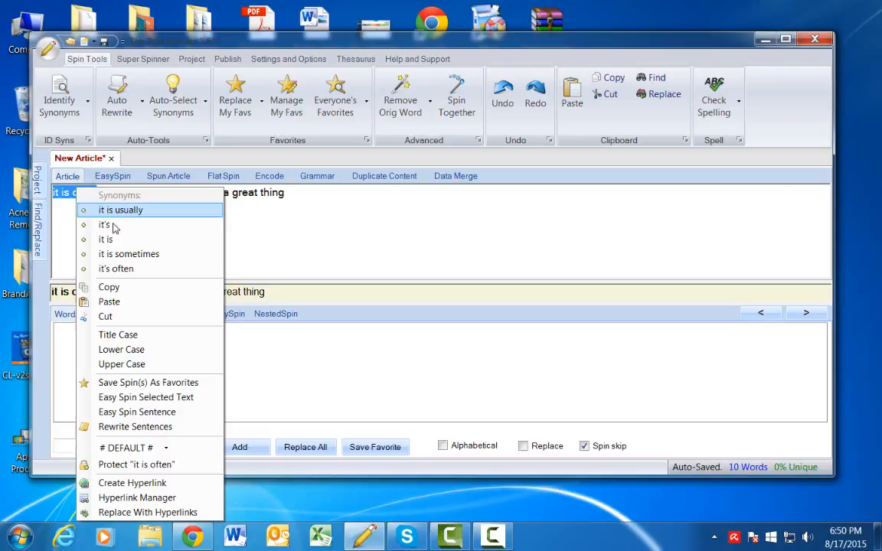
{"action": "left_click", "coordinate": [116, 268]}
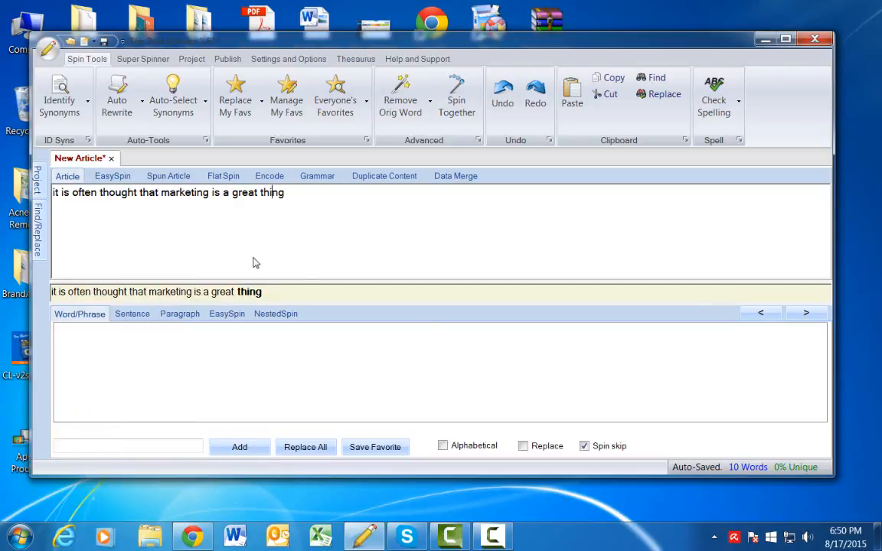
{"action": "mouse_move", "coordinate": [471, 337]}
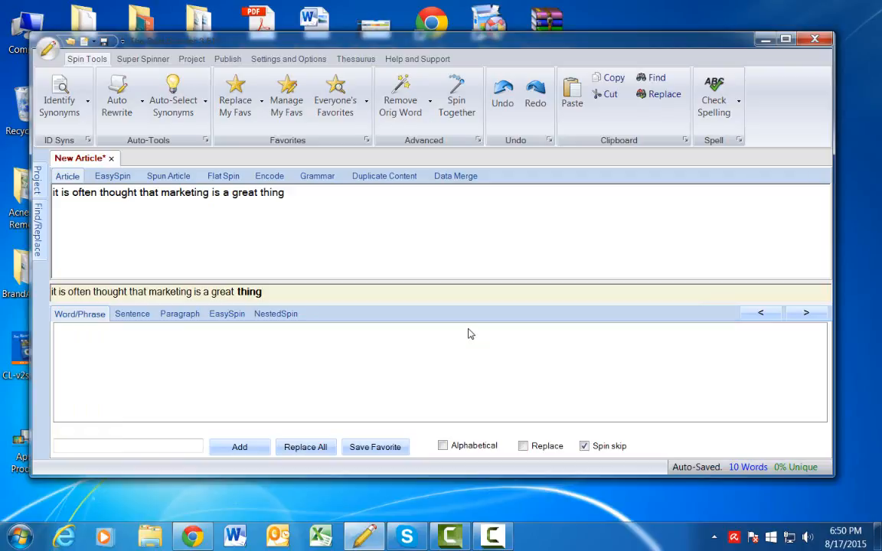
{"action": "mouse_move", "coordinate": [373, 252]}
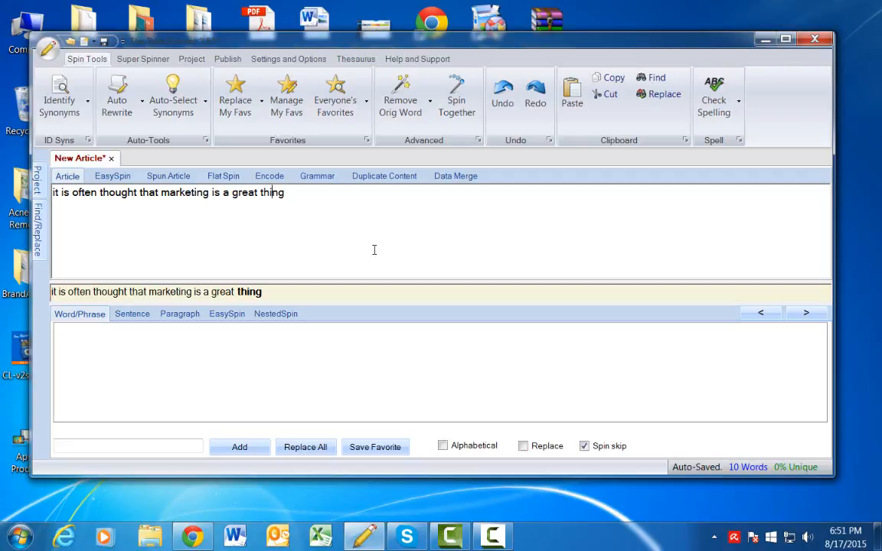
{"action": "mouse_move", "coordinate": [368, 252]}
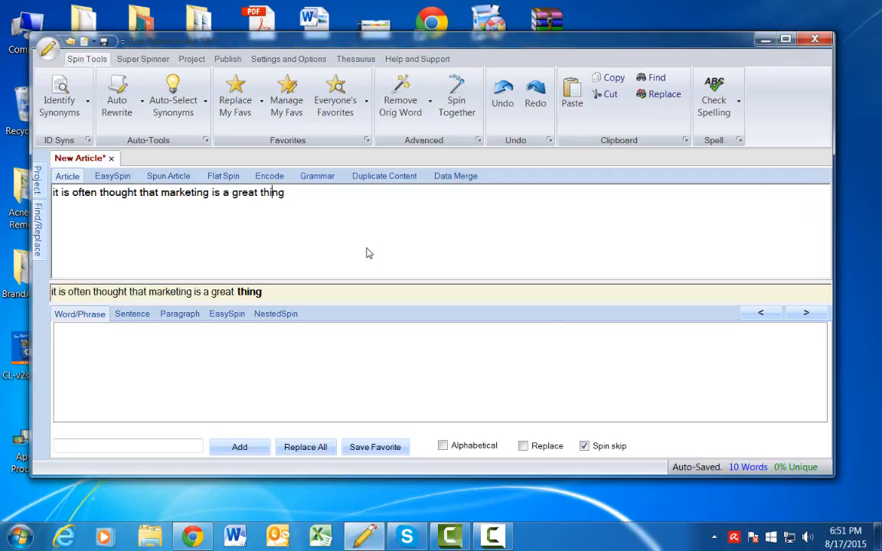